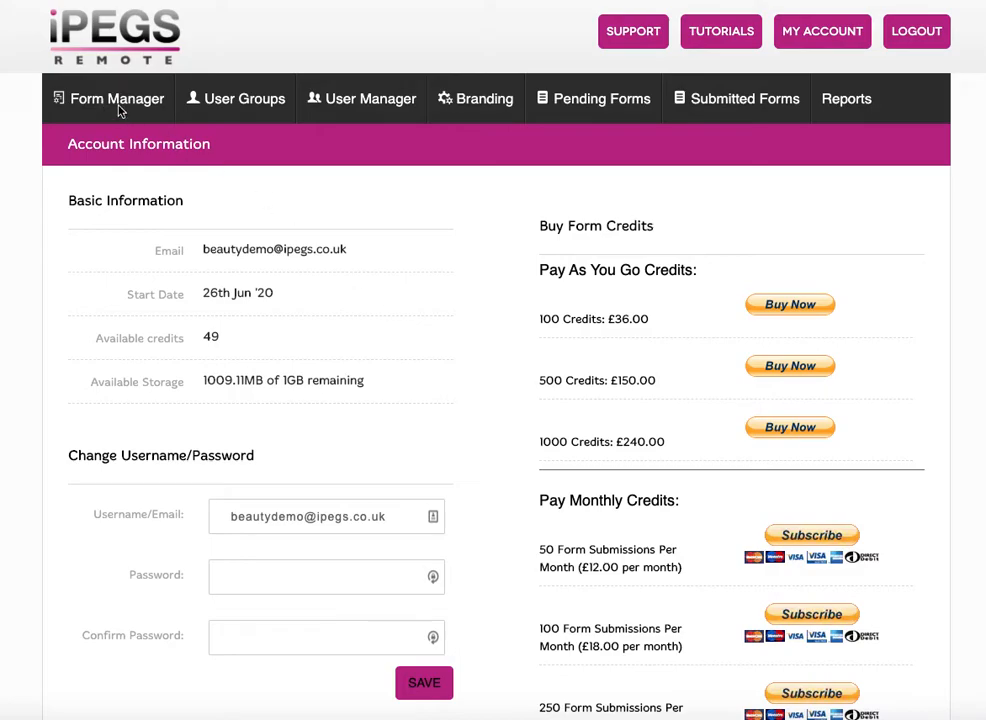
# Step: Show the action options for the NYTOX® AFTERCARE form in Form Manager's My Forms list
pyautogui.click(108, 98)
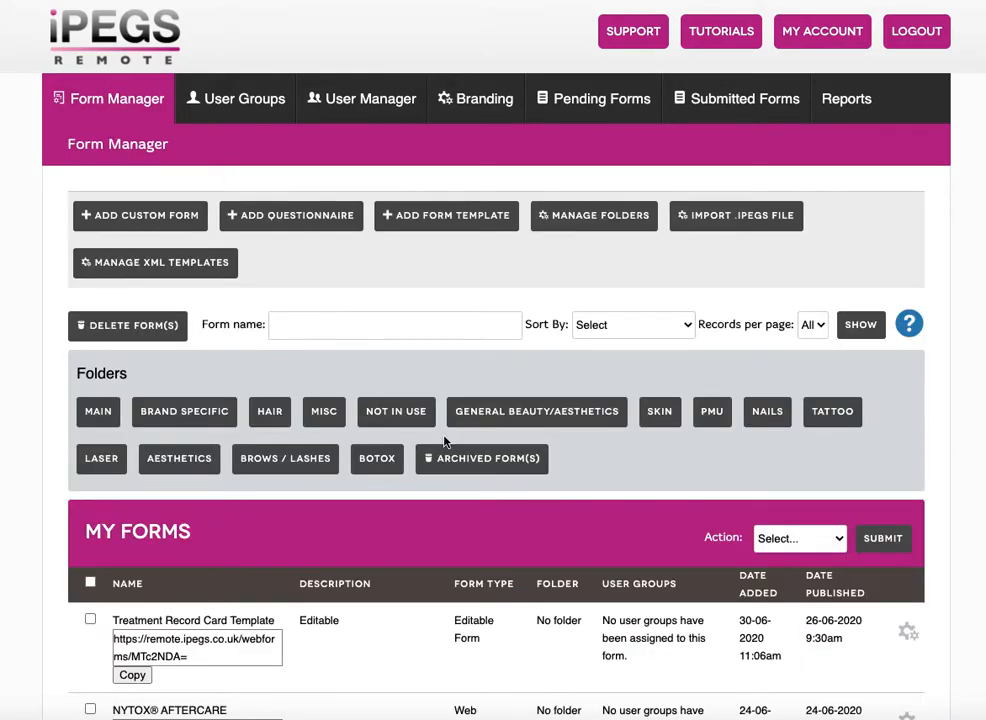
pyautogui.scroll(-3)
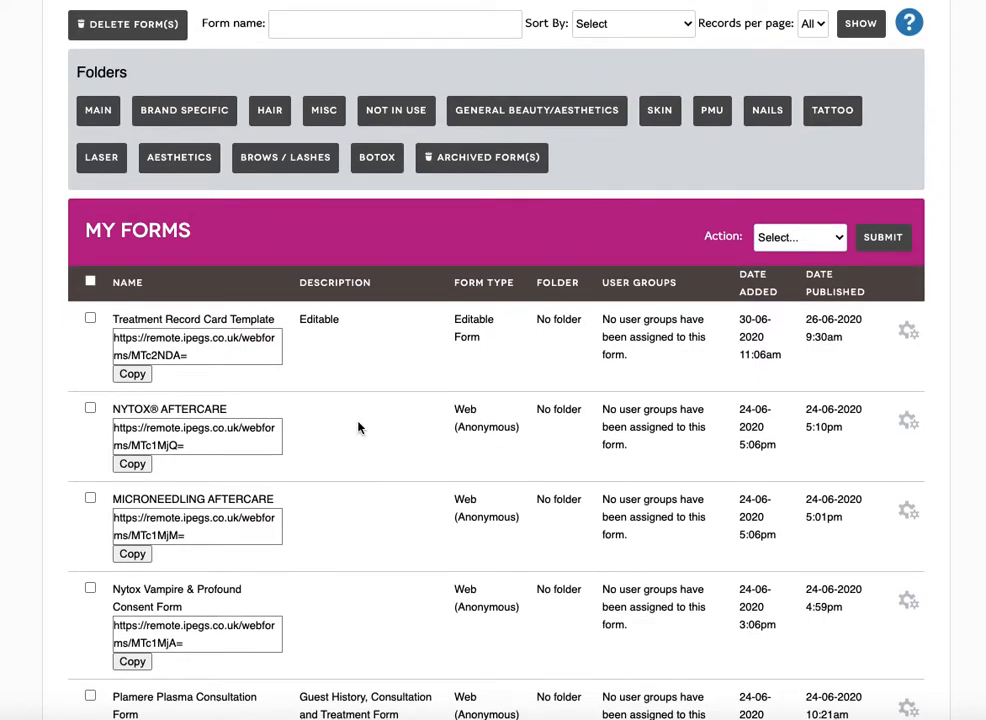
pyautogui.moveTo(356, 432)
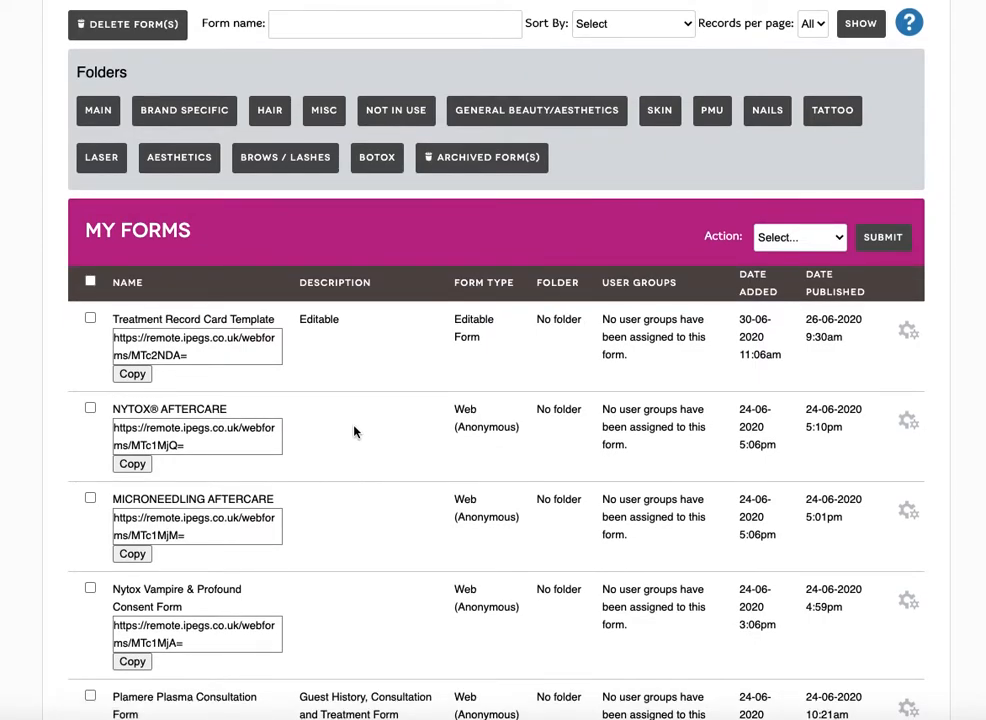
pyautogui.moveTo(908, 420)
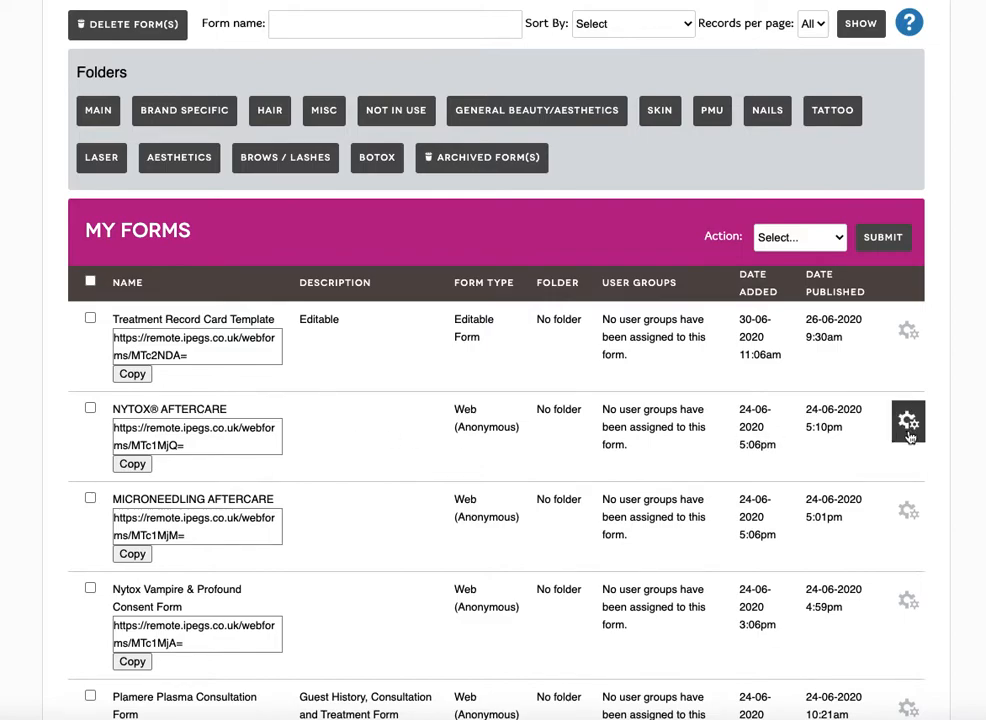
pyautogui.click(908, 420)
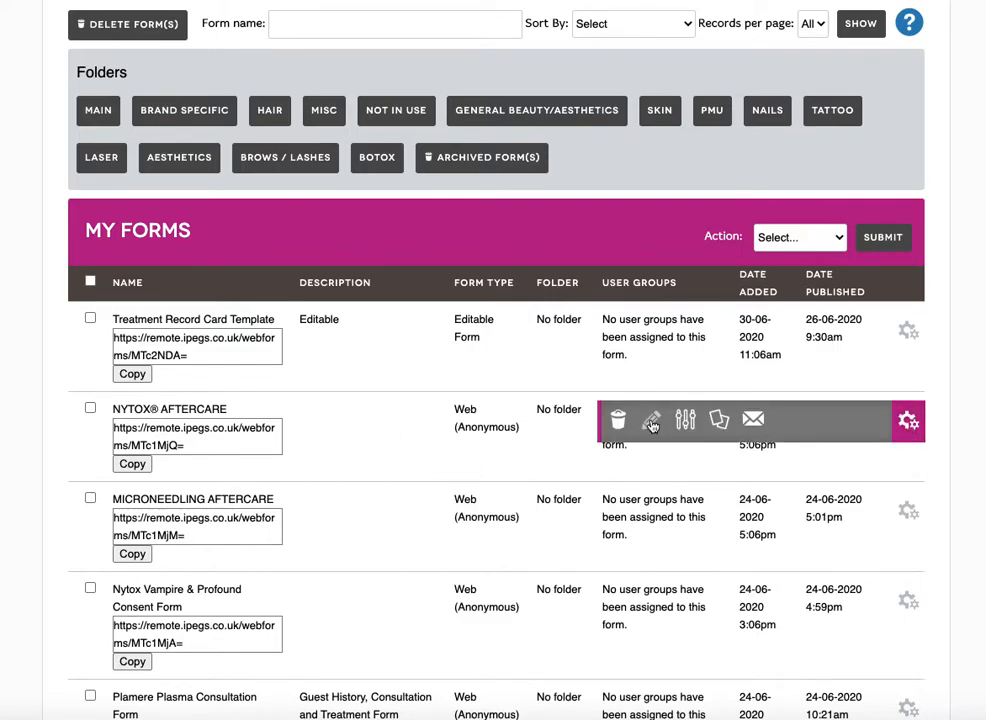
# Step: Edit NYTOX® AFTERCARE, set Form Type to Editable Form and save the change
pyautogui.click(652, 420)
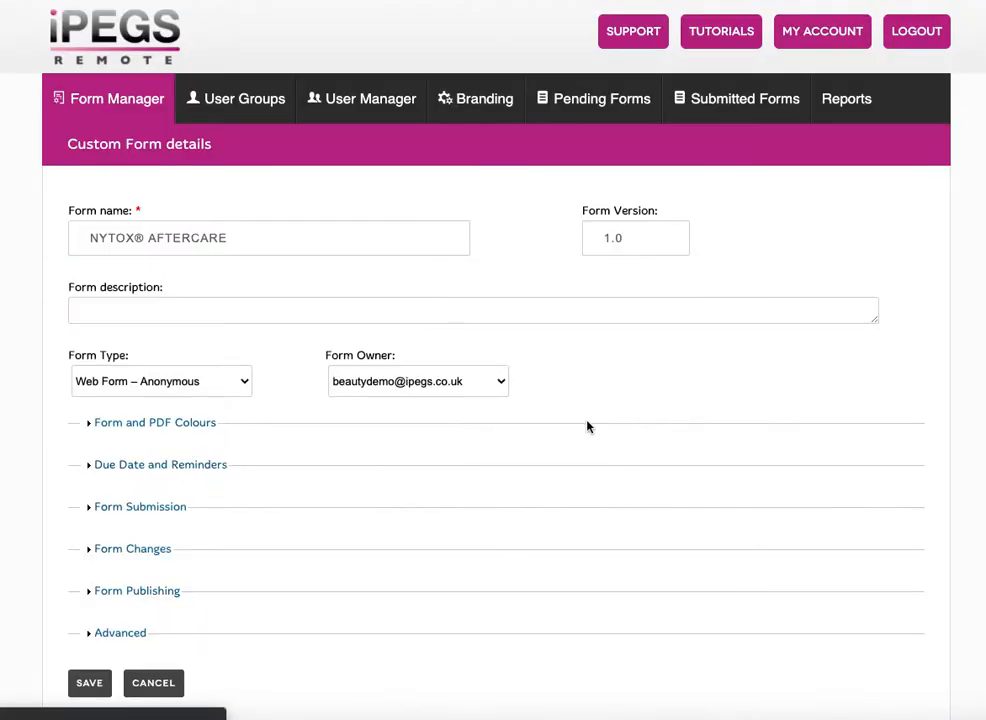
pyautogui.moveTo(174, 388)
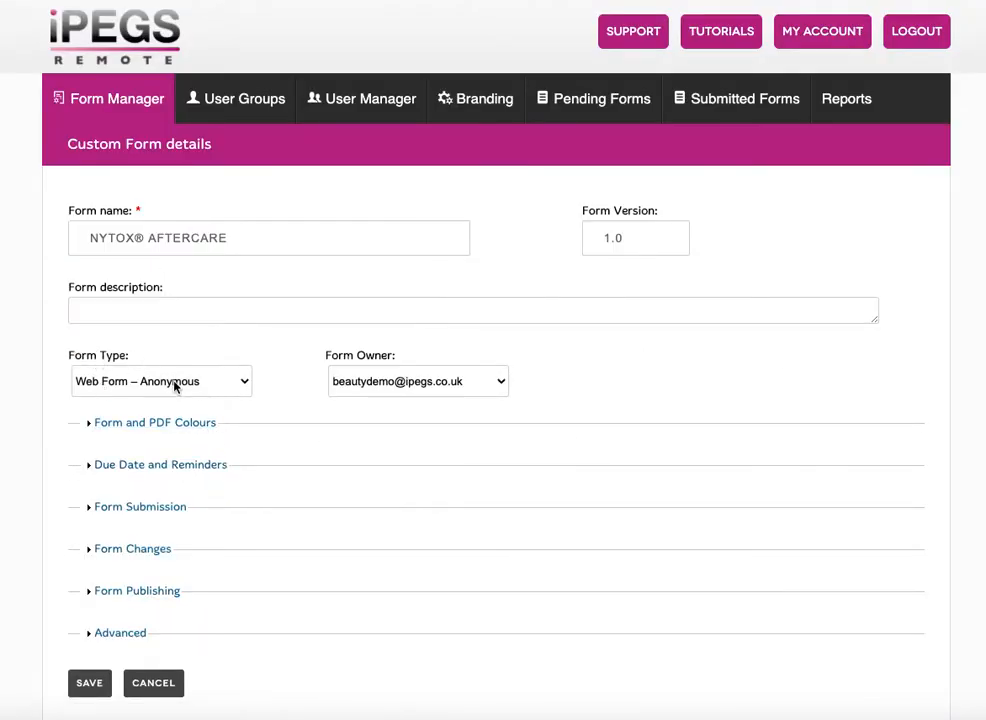
pyautogui.click(160, 380)
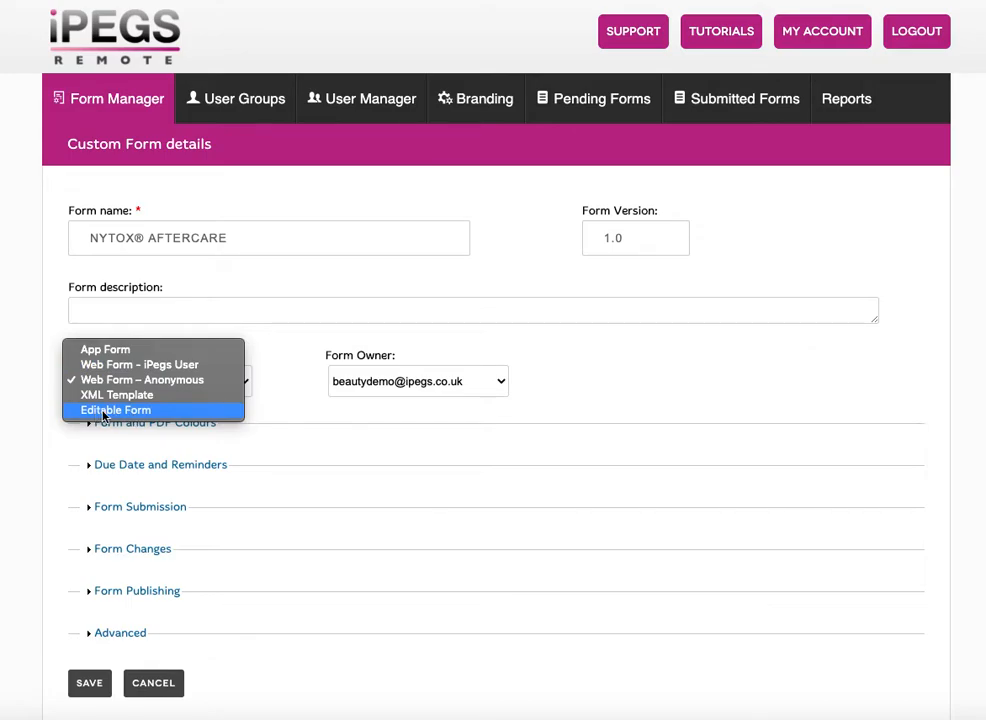
pyautogui.click(116, 410)
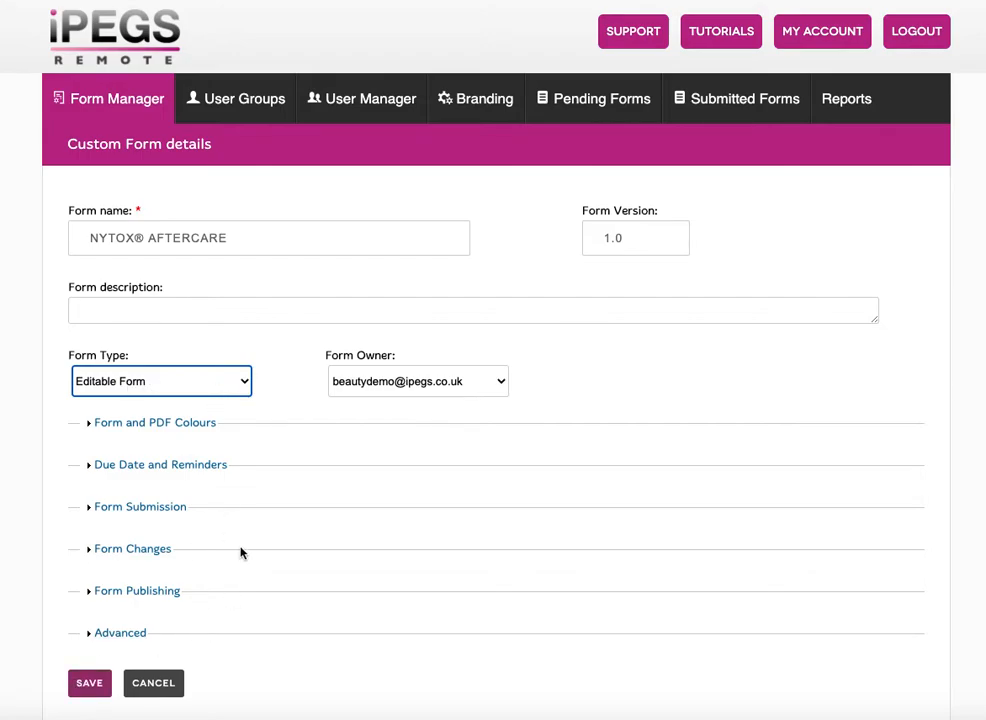
pyautogui.click(152, 684)
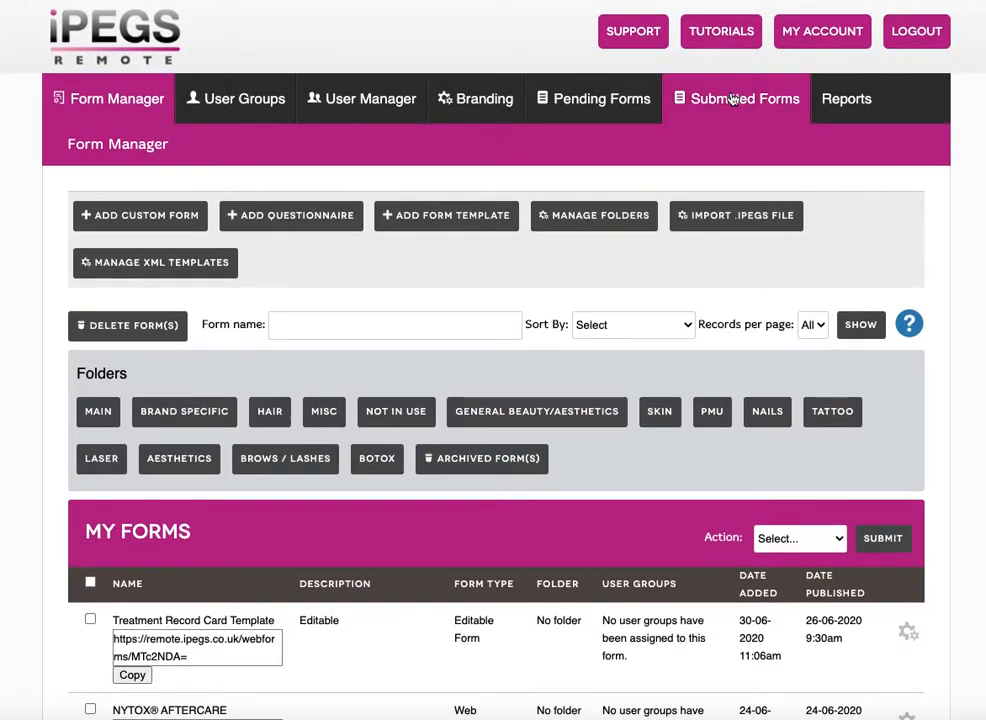
# Step: Show the actions for the latest Treatment Record Card in Submitted Forms
pyautogui.click(744, 98)
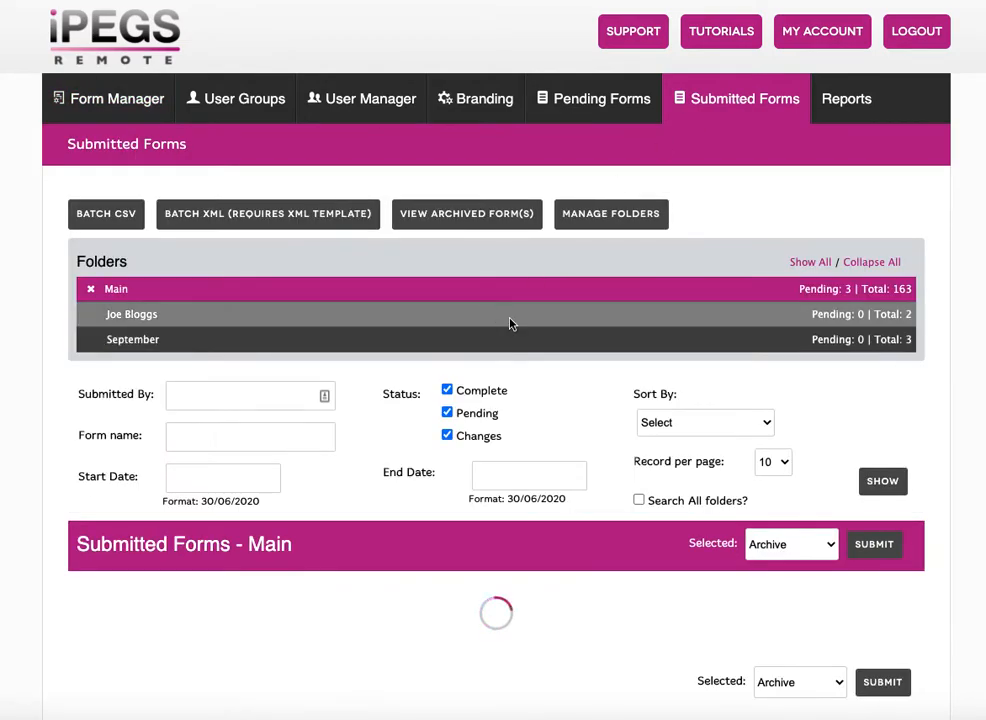
pyautogui.scroll(-3)
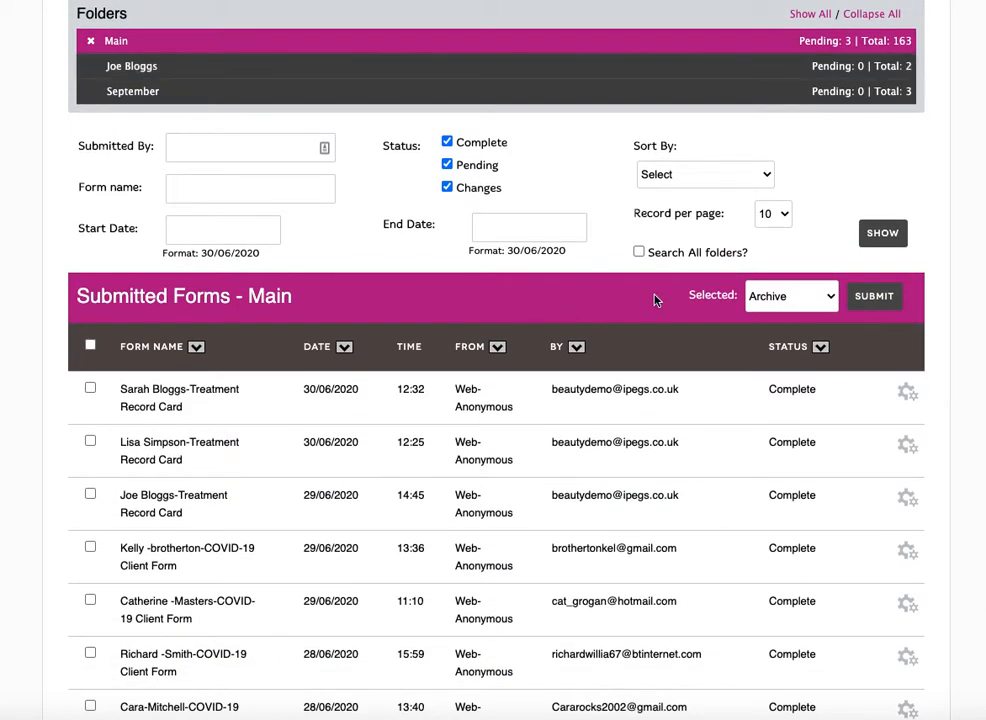
pyautogui.doubleClick(180, 388)
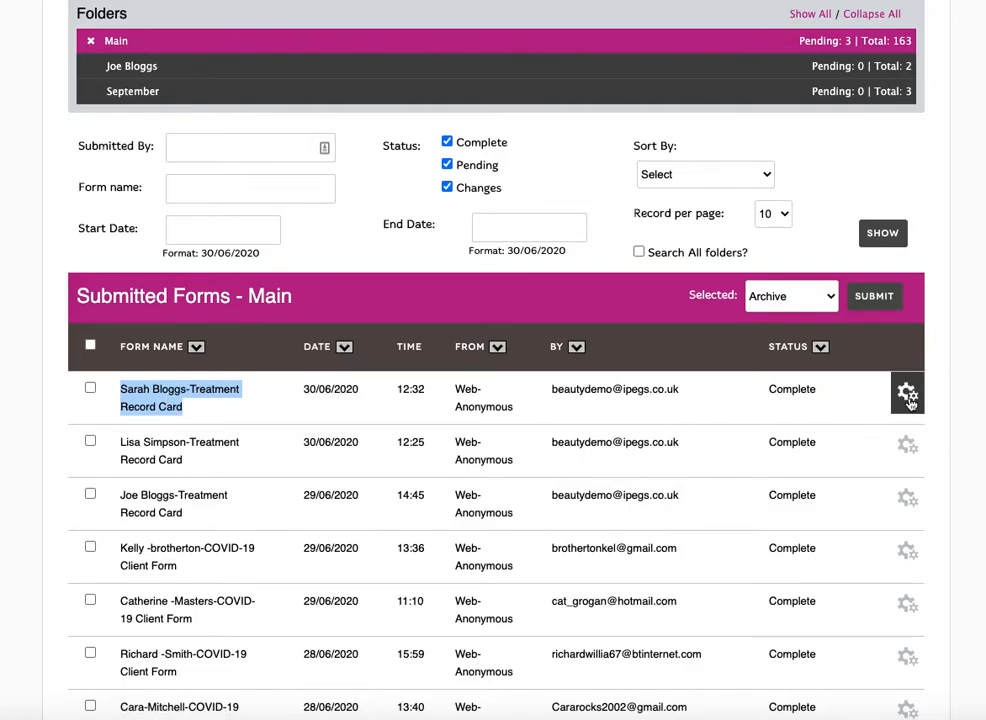
pyautogui.click(906, 390)
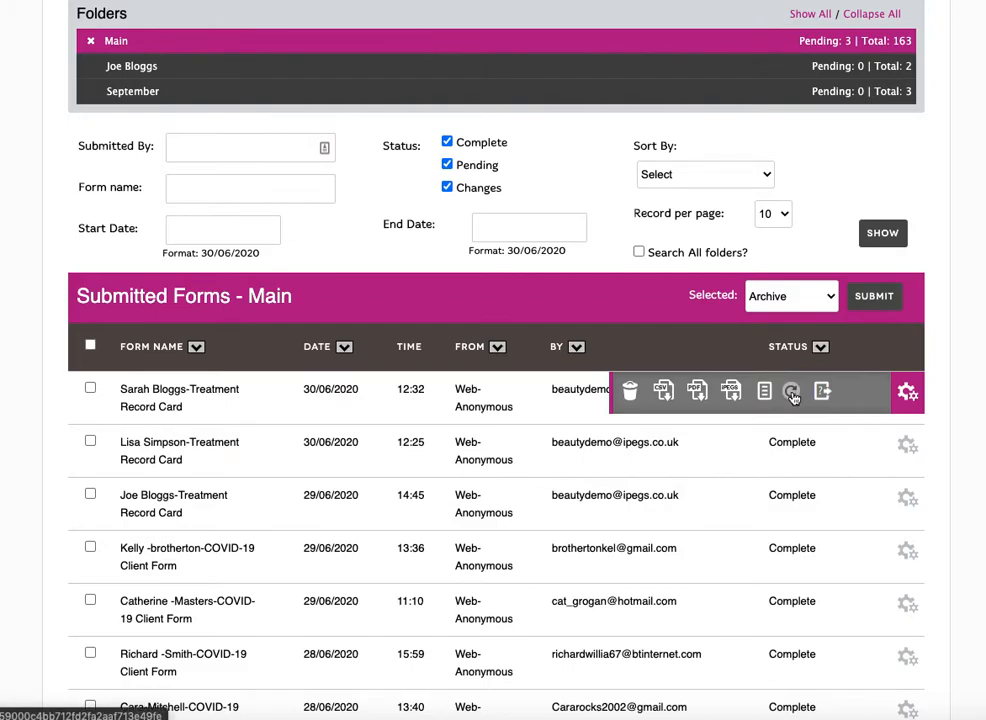
pyautogui.moveTo(792, 390)
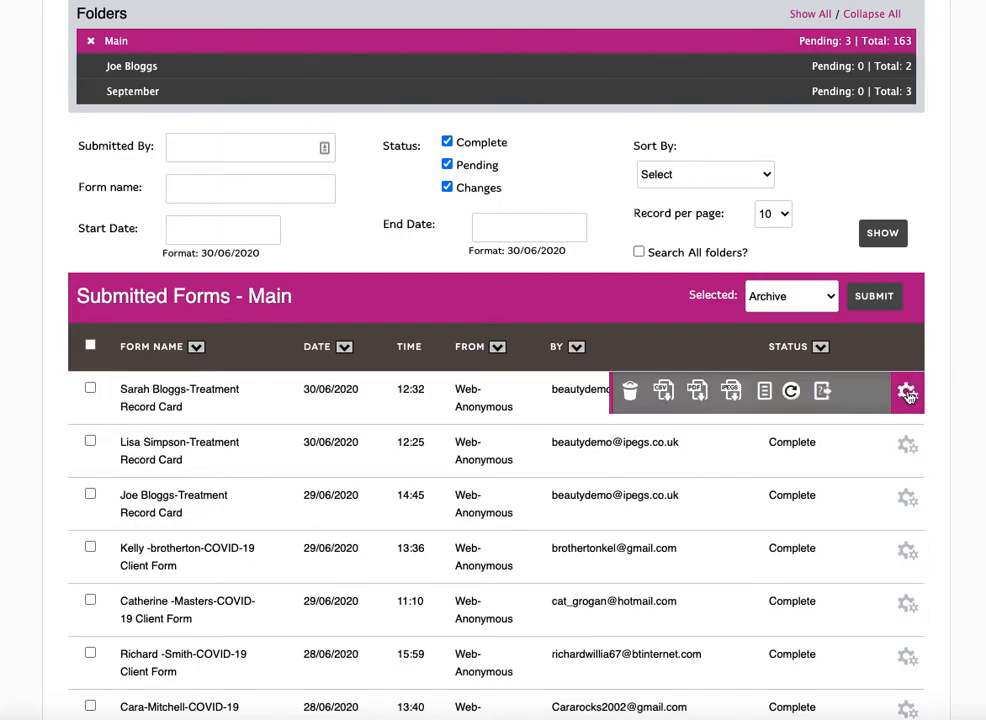
# Step: Update that submission and reopen Sarah Bloggs' card with Update Form
pyautogui.click(764, 390)
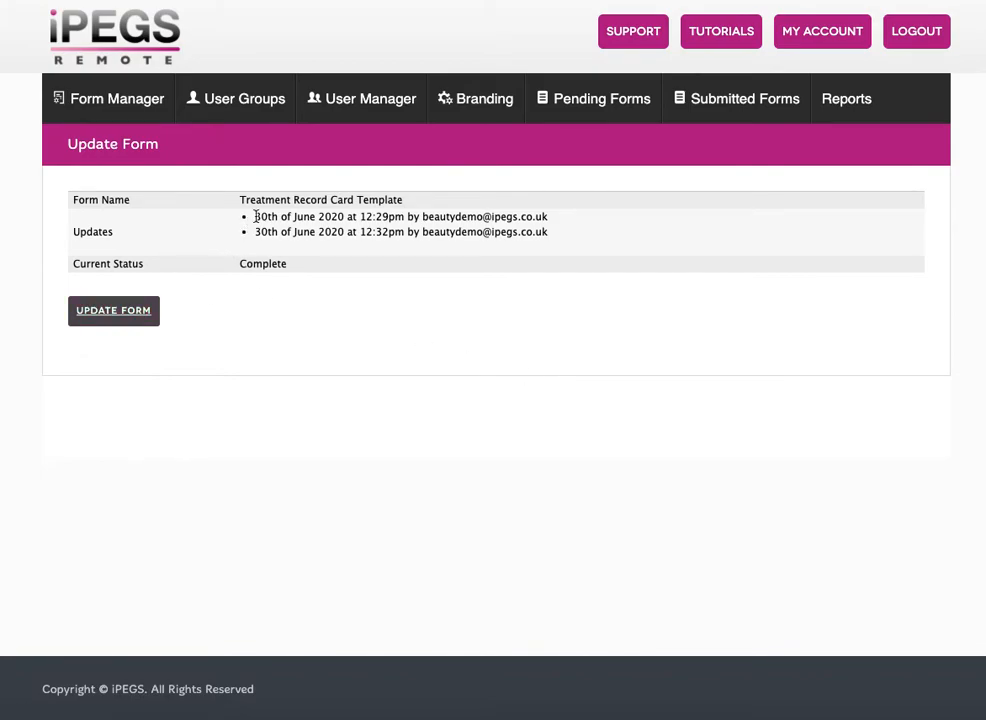
pyautogui.moveTo(256, 216); pyautogui.dragTo(548, 216)
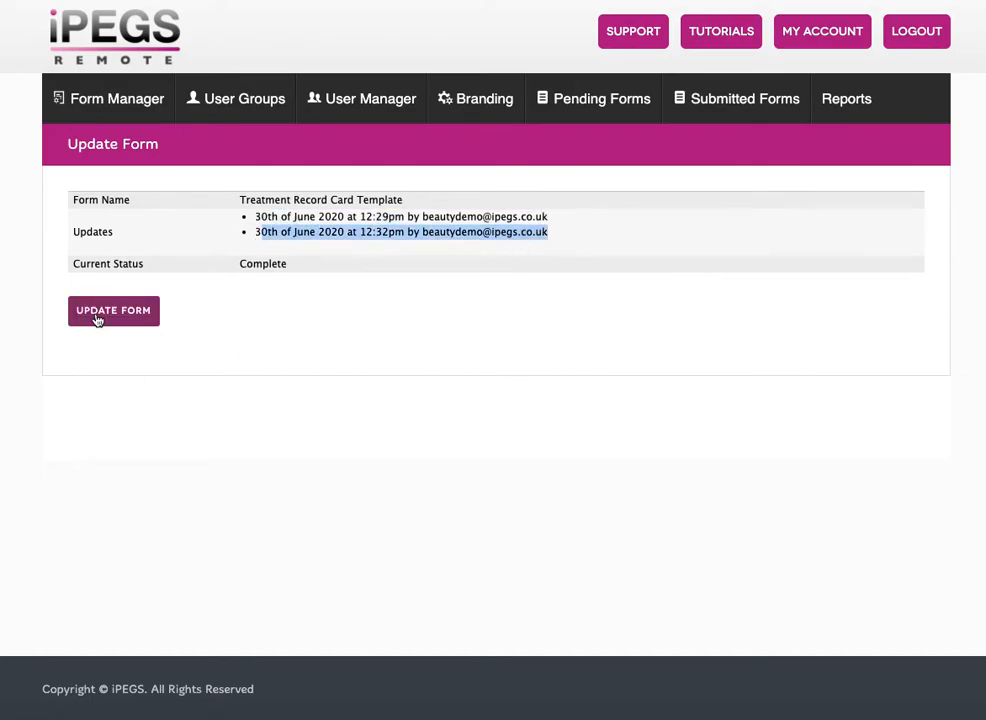
pyautogui.click(112, 310)
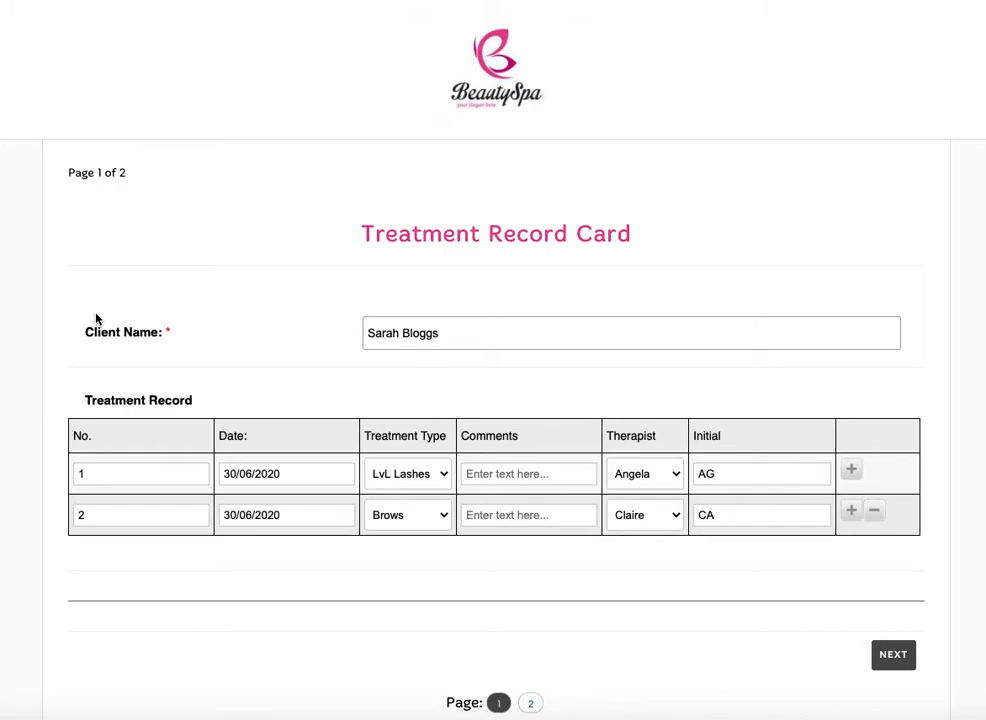
pyautogui.moveTo(246, 336)
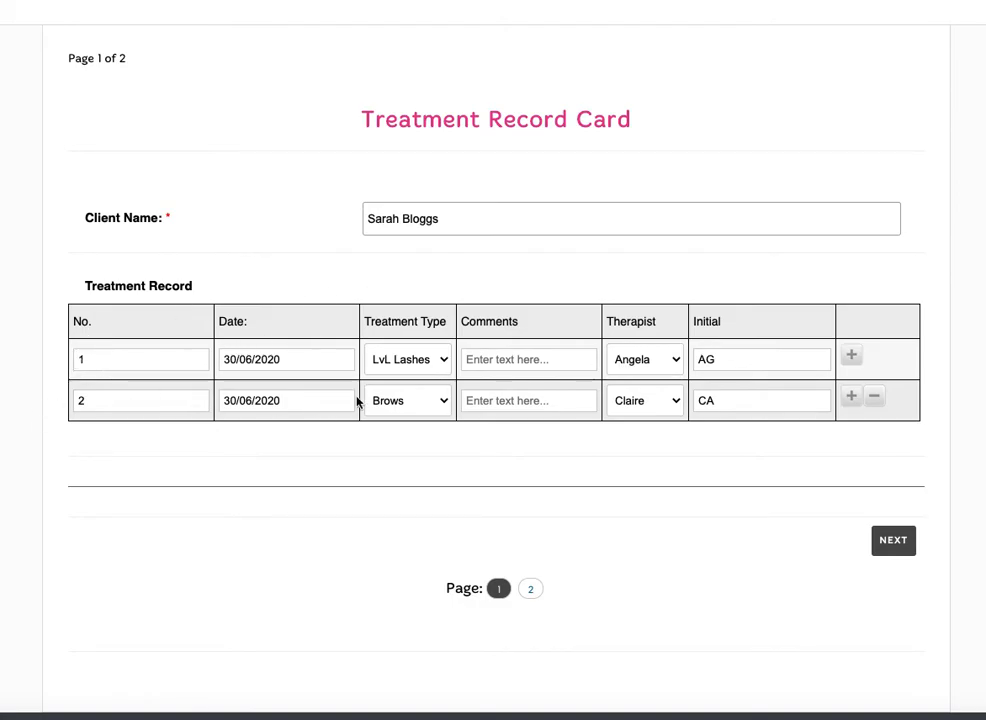
pyautogui.moveTo(852, 400)
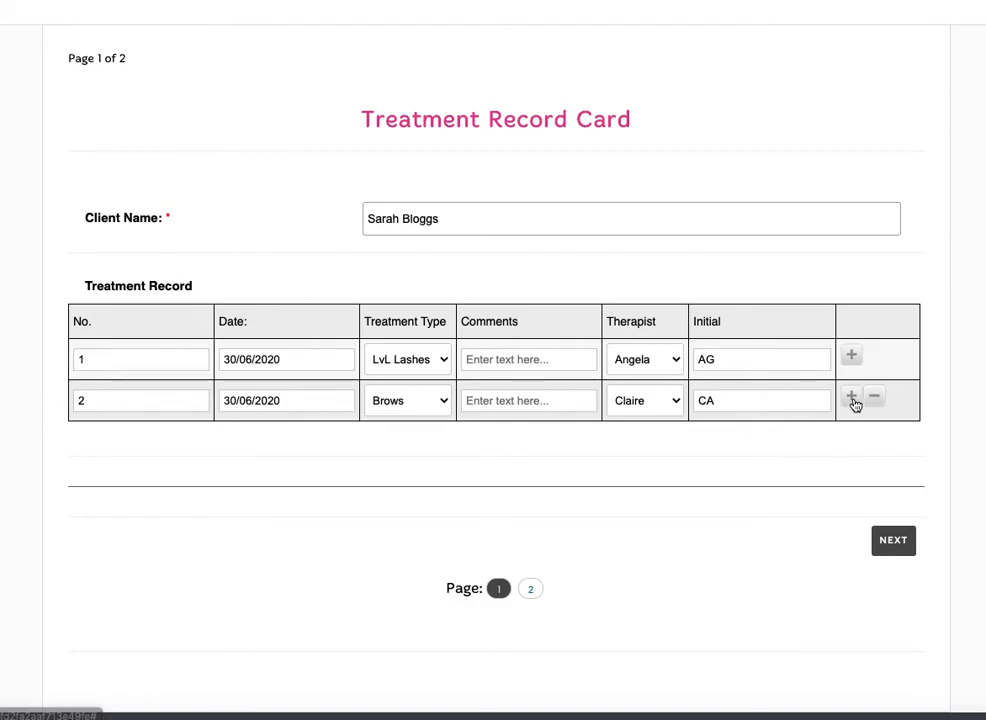
pyautogui.click(852, 396)
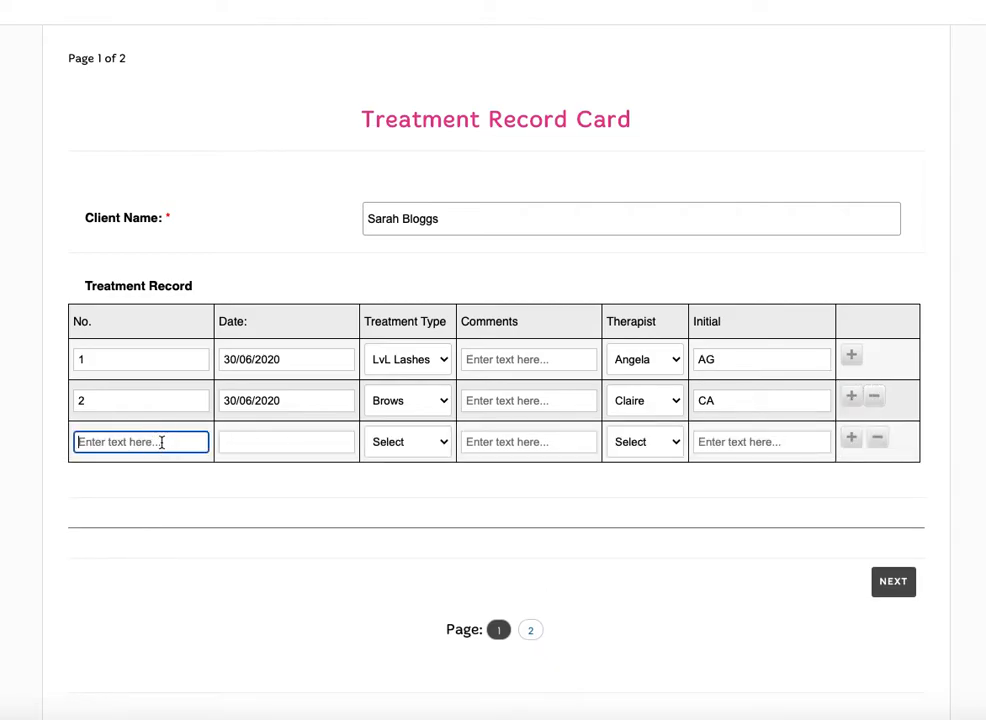
pyautogui.click(286, 442)
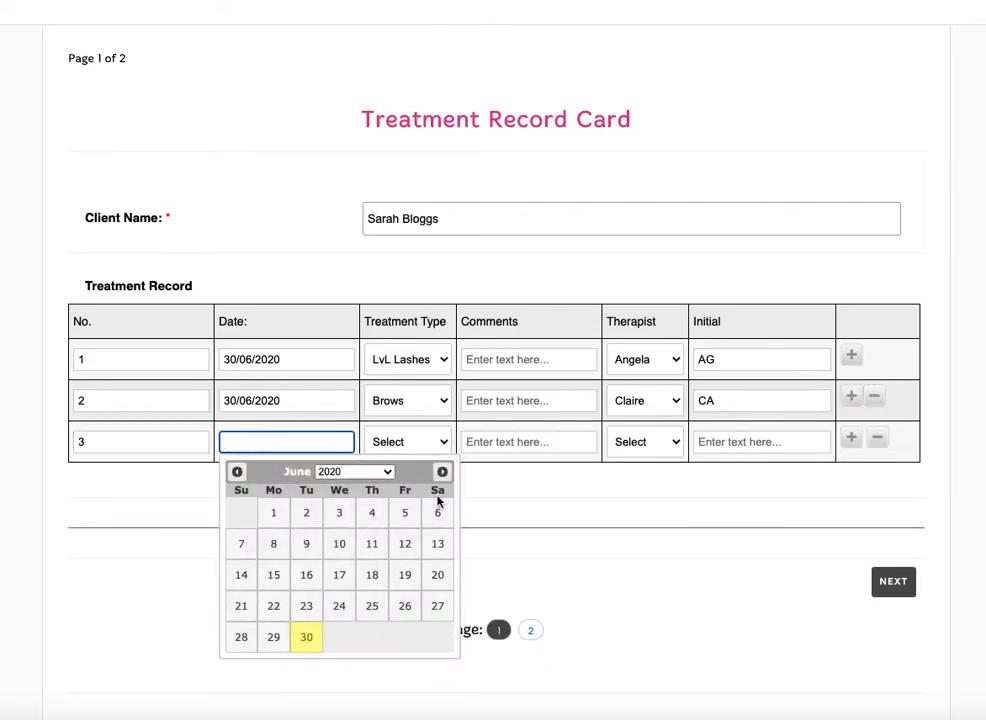
pyautogui.click(306, 636)
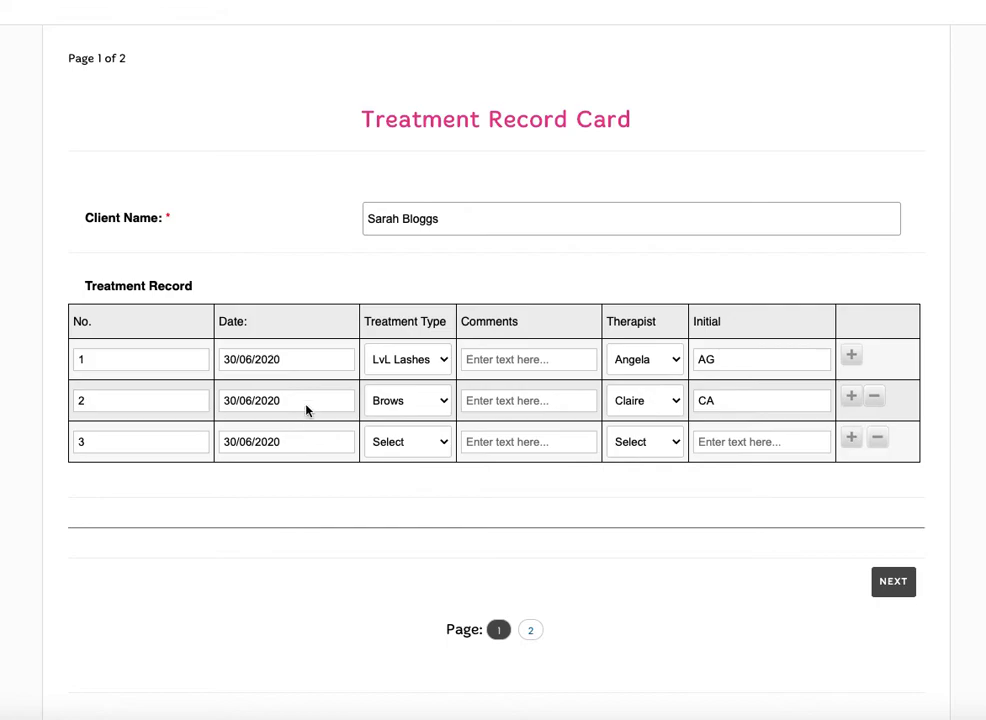
pyautogui.click(408, 442)
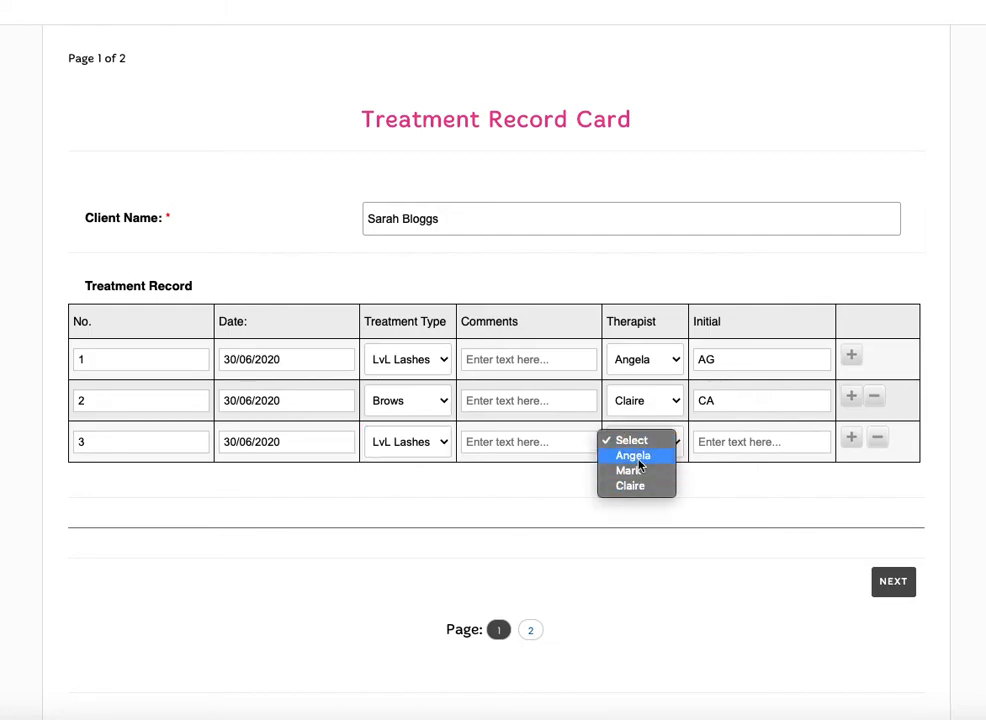
pyautogui.click(632, 456)
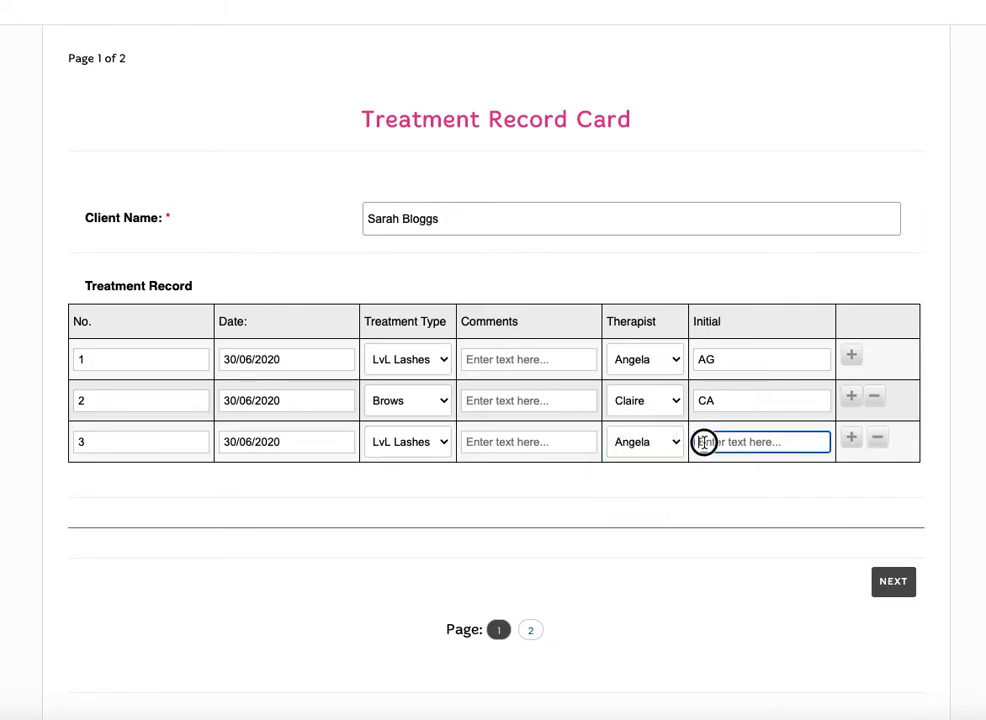
pyautogui.write('AG')
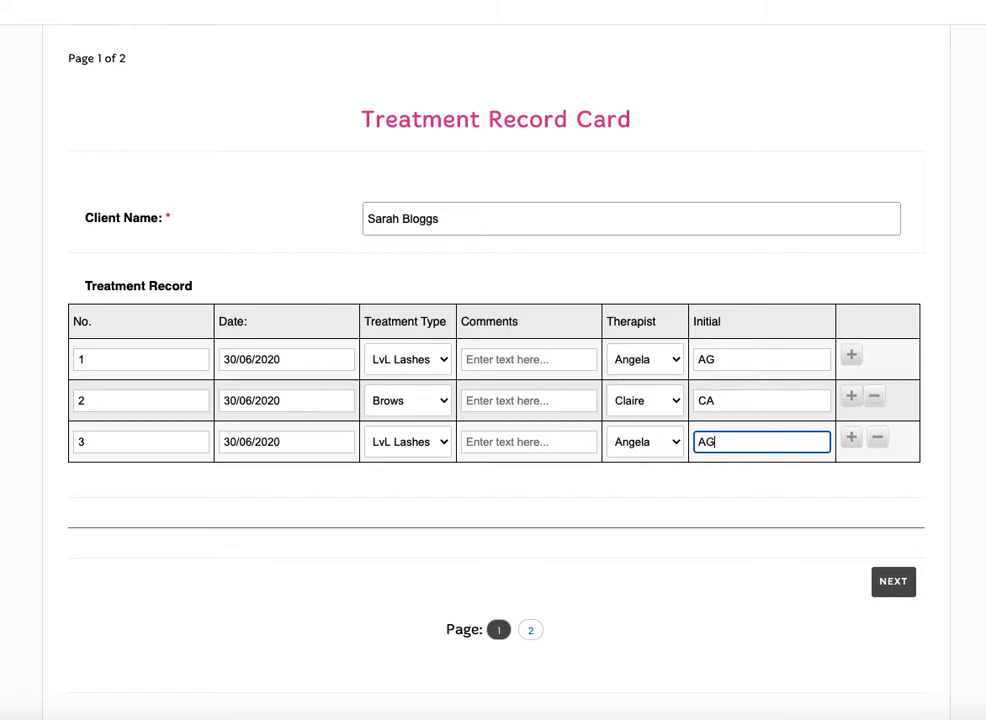
pyautogui.moveTo(810, 508)
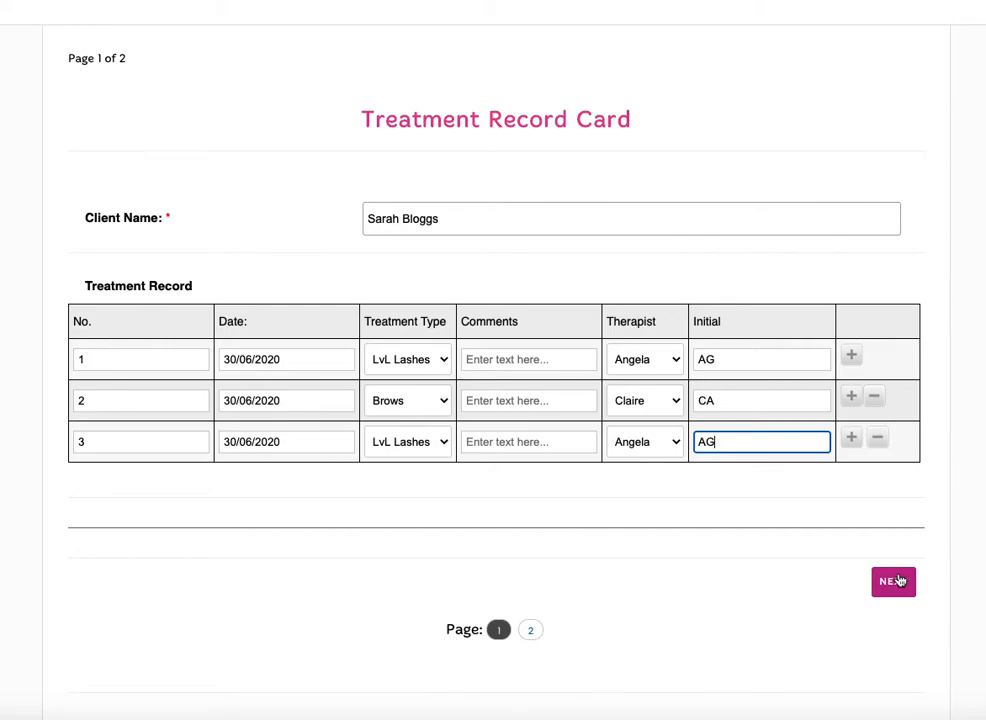
# Step: On the second page set the photo entry's Treatment No to 3 and submit the card
pyautogui.click(892, 580)
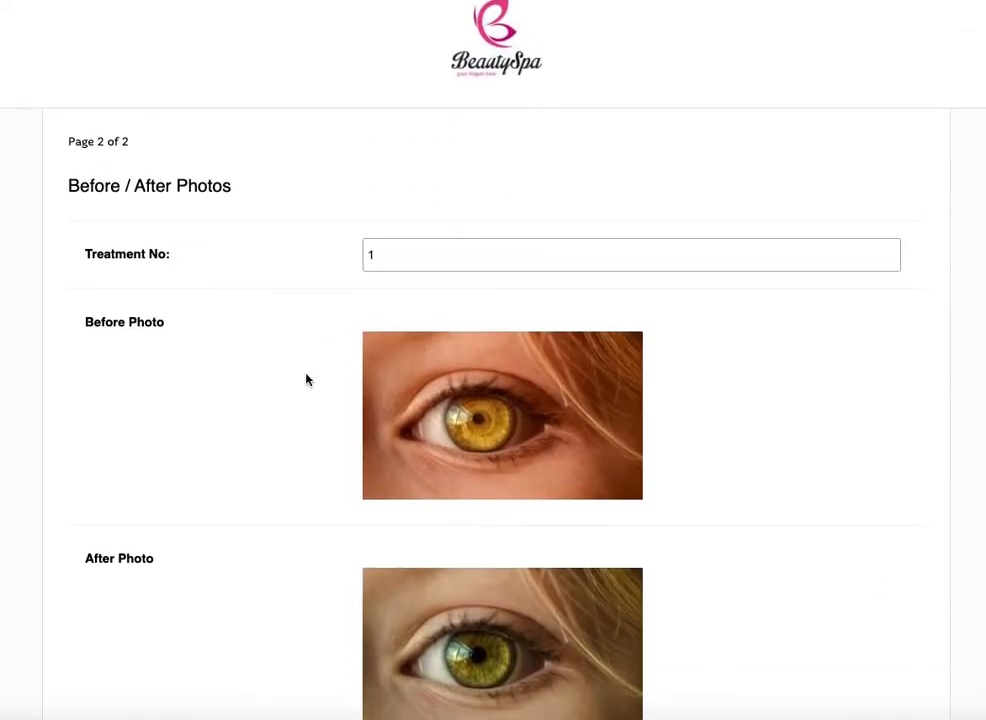
pyautogui.scroll(-3)
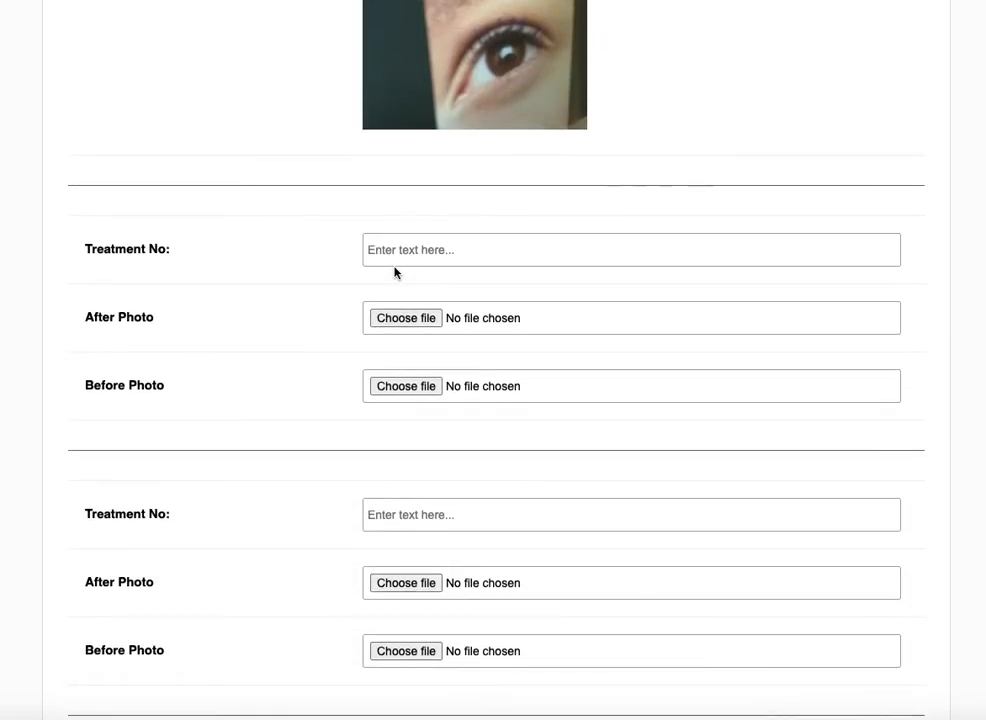
pyautogui.write('3')
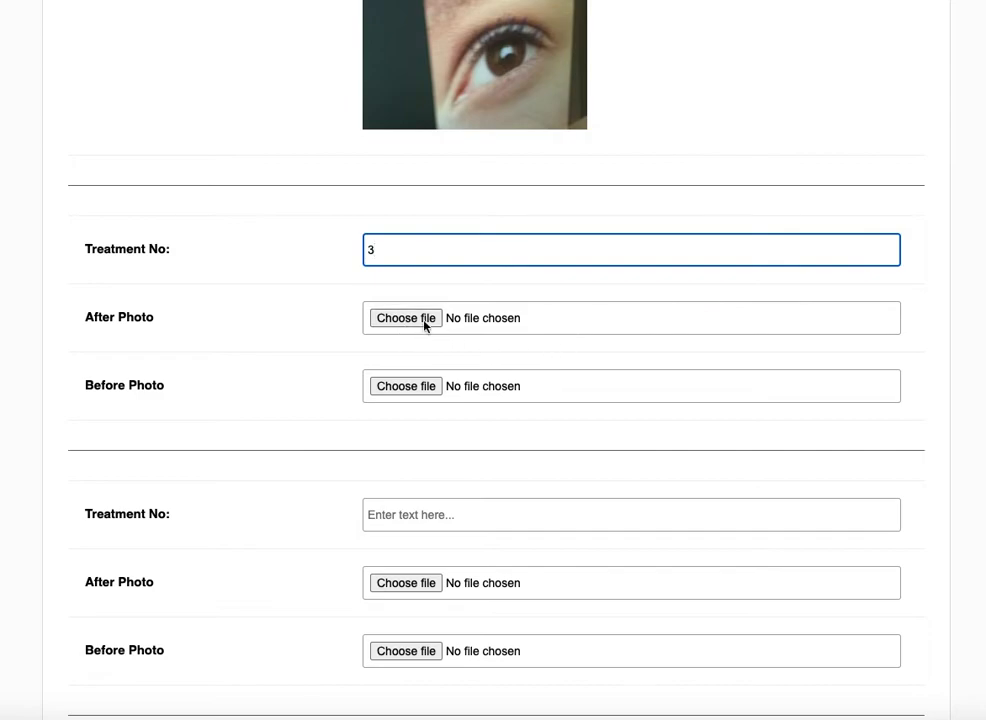
pyautogui.moveTo(404, 318)
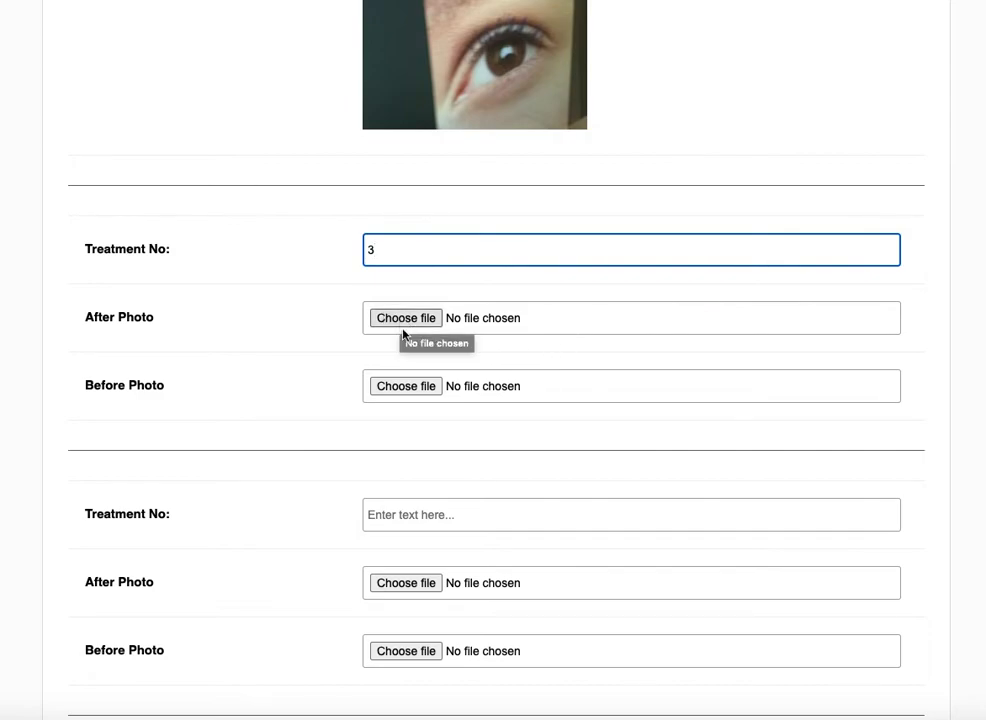
pyautogui.scroll(-3)
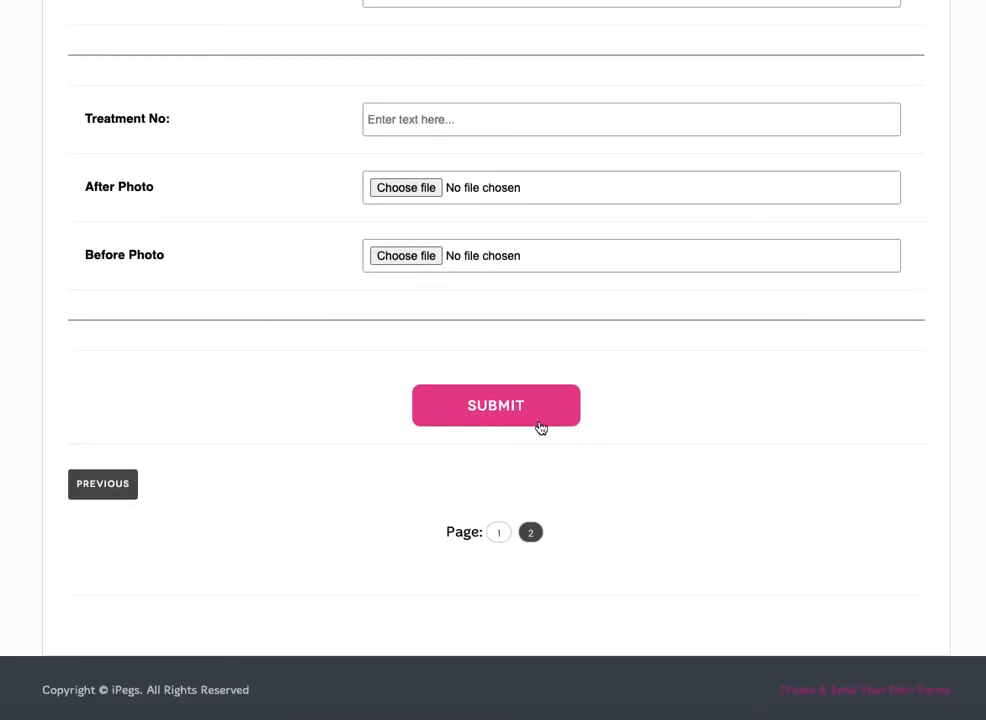
pyautogui.click(496, 404)
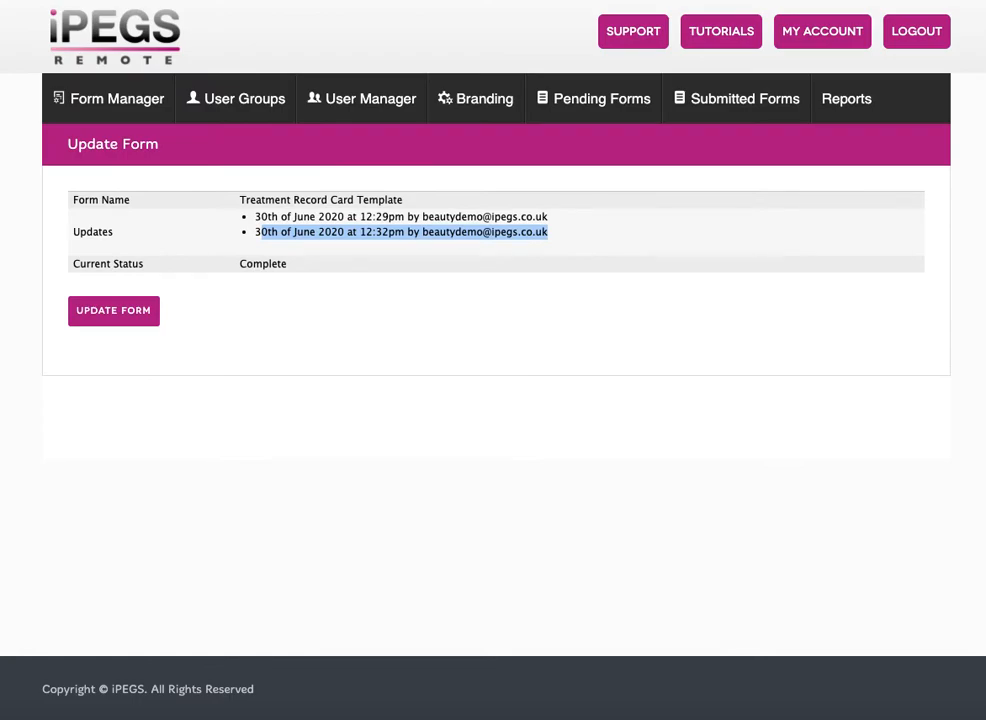
# Step: View the newest submitted card showing three treatment rows and treatment number 3 in photos
pyautogui.click(736, 98)
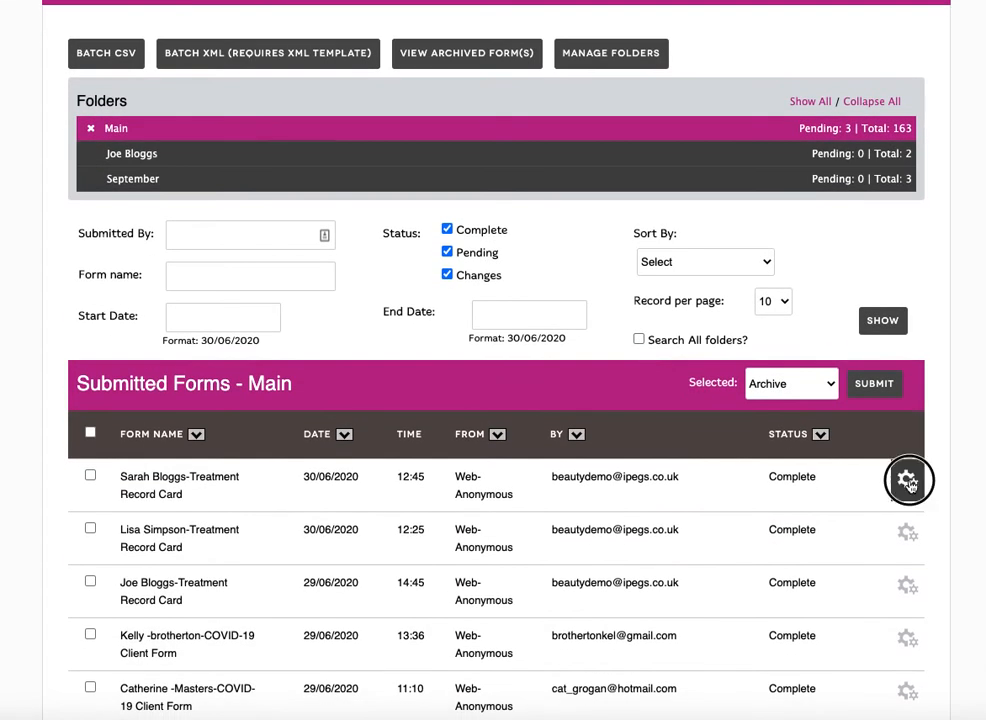
pyautogui.click(908, 480)
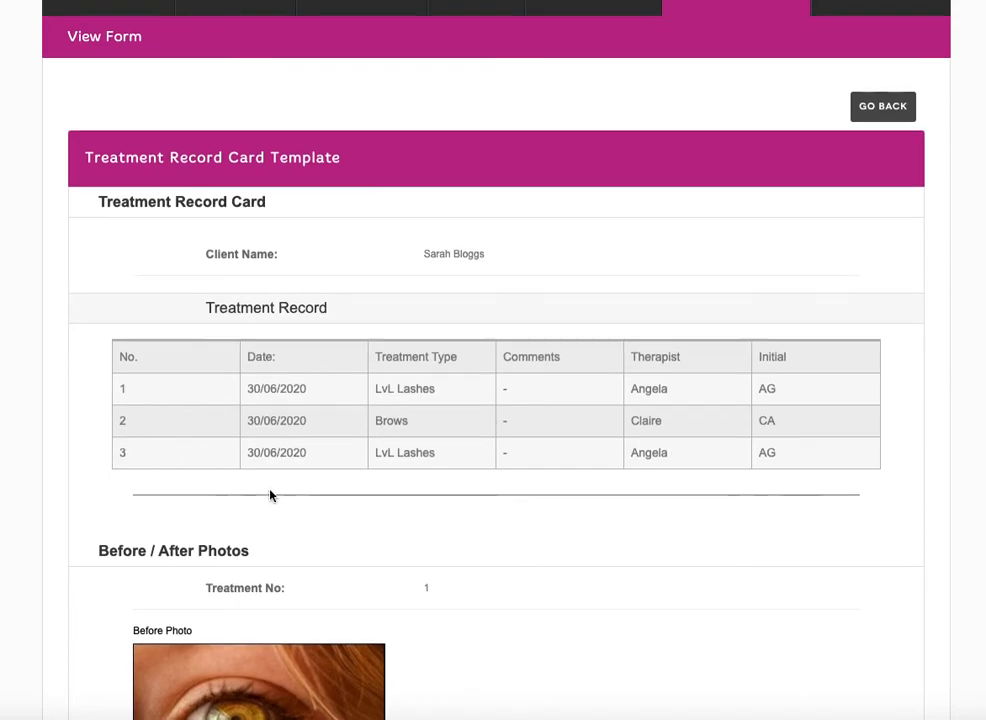
pyautogui.scroll(-3)
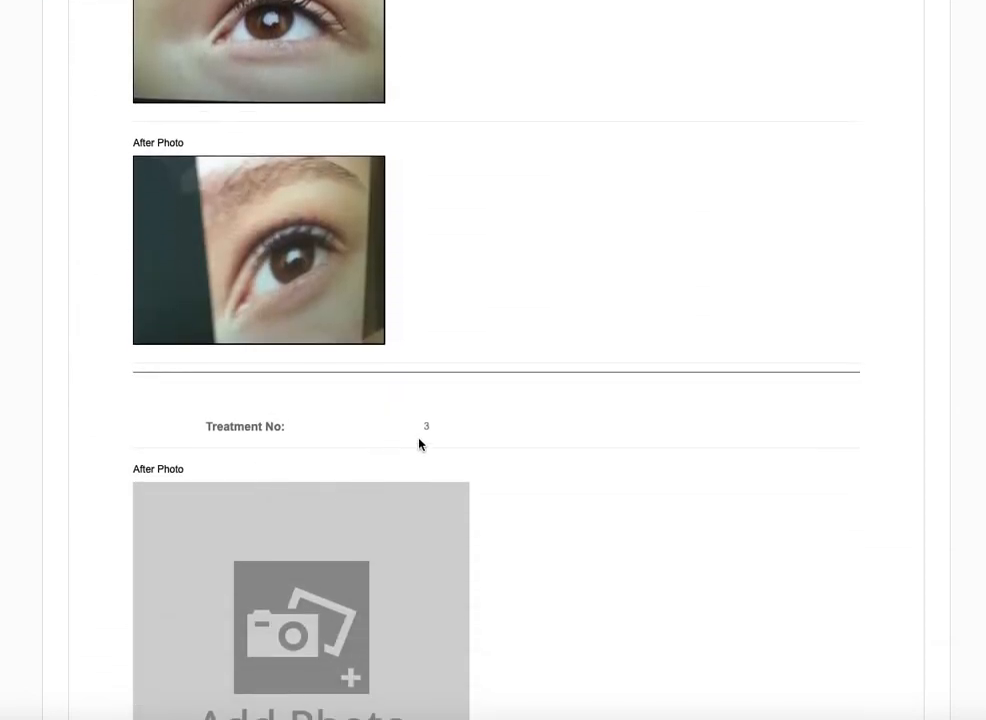
pyautogui.scroll(-3)
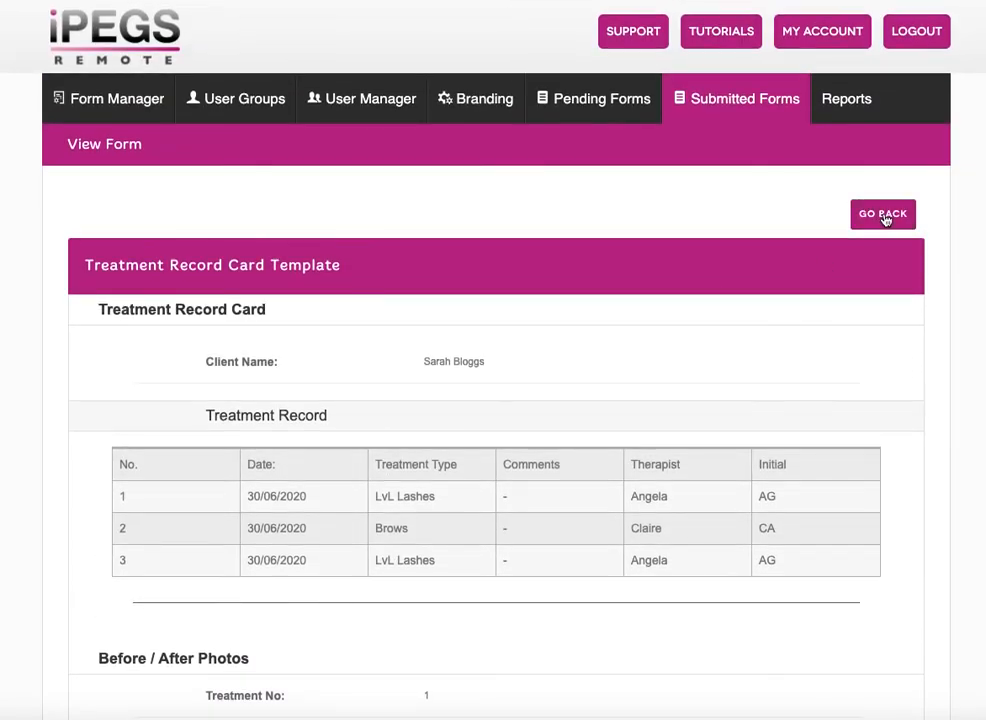
# Step: Go back and reopen the newest record card in editable form via Update Form
pyautogui.click(882, 214)
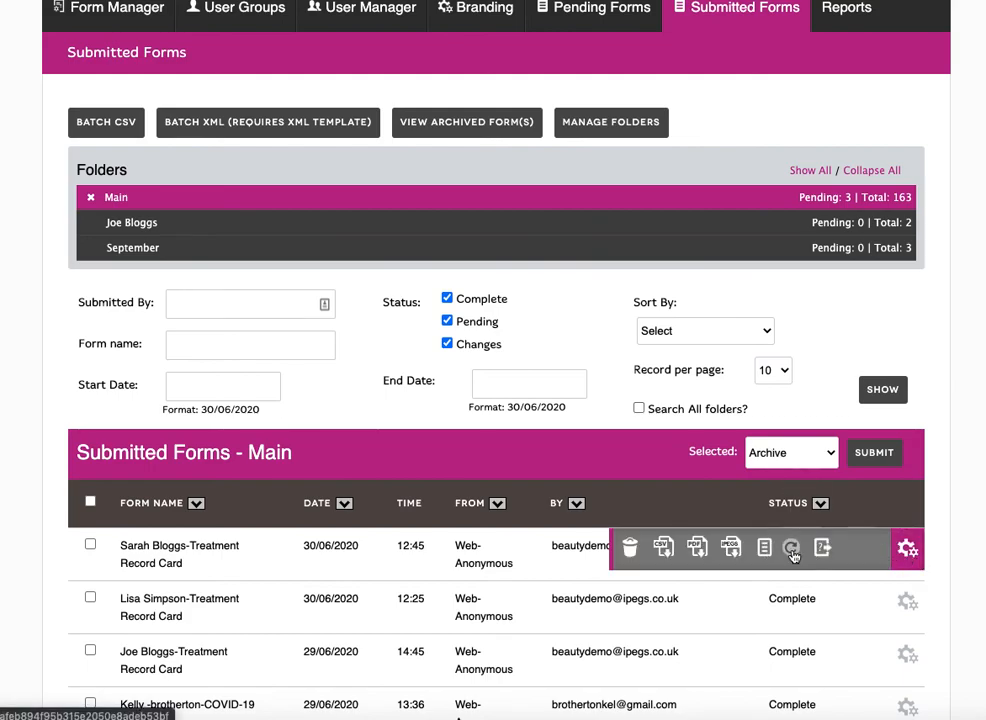
pyautogui.click(792, 548)
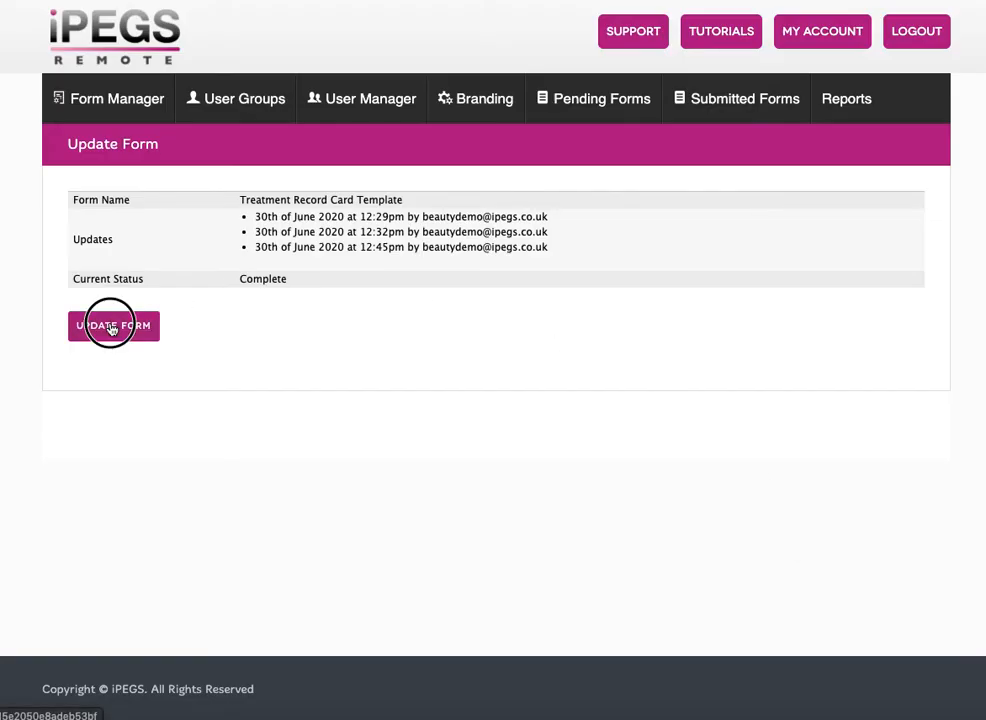
pyautogui.click(112, 324)
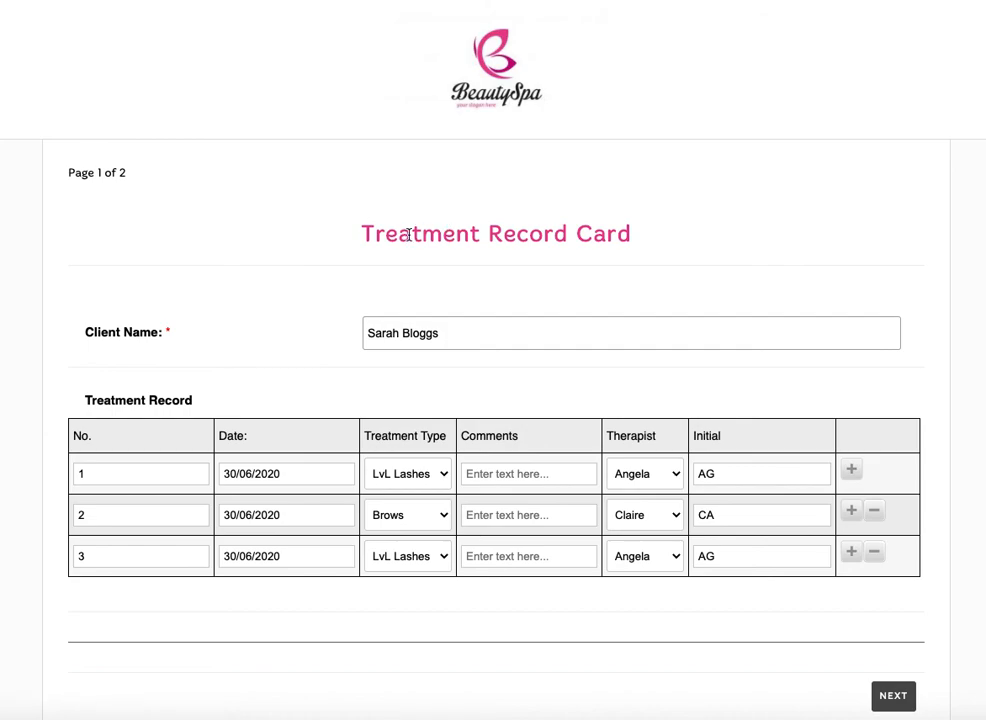